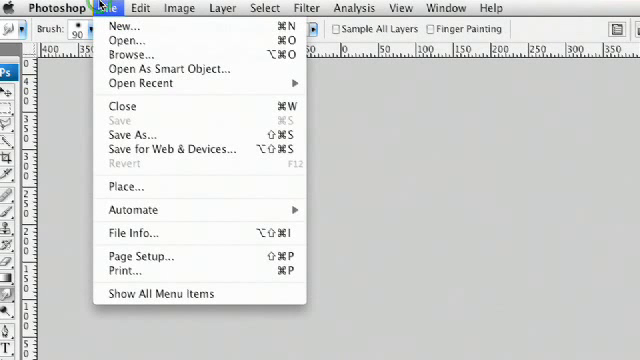
mouse_move(123, 26)
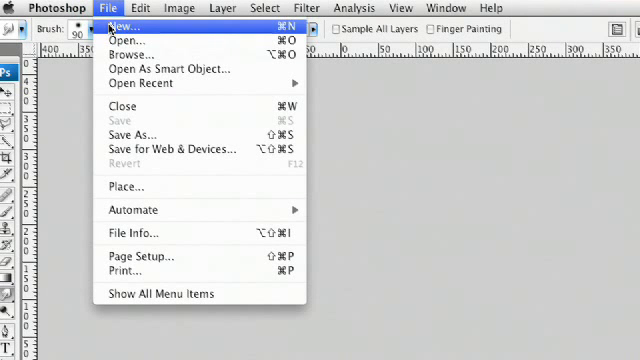
Open File > New and expand the Preset list over the 400×110 px grayscale canvas settings.
click(122, 26)
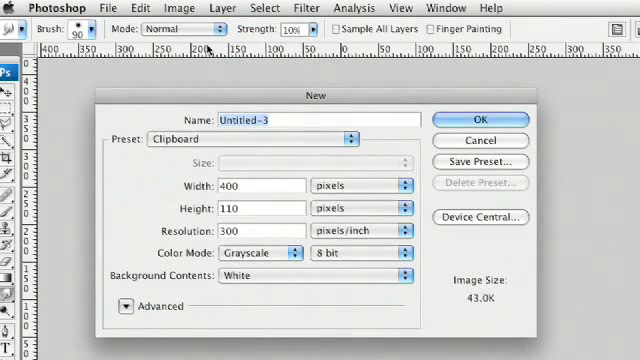
click(250, 138)
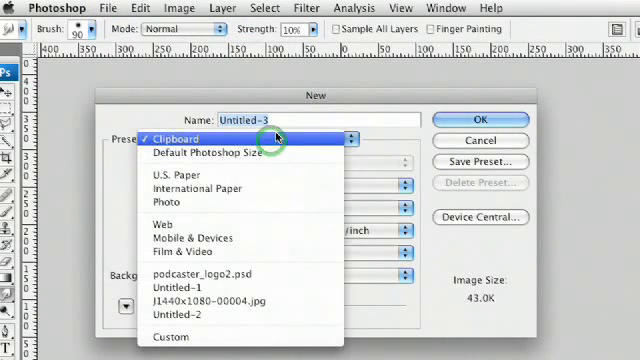